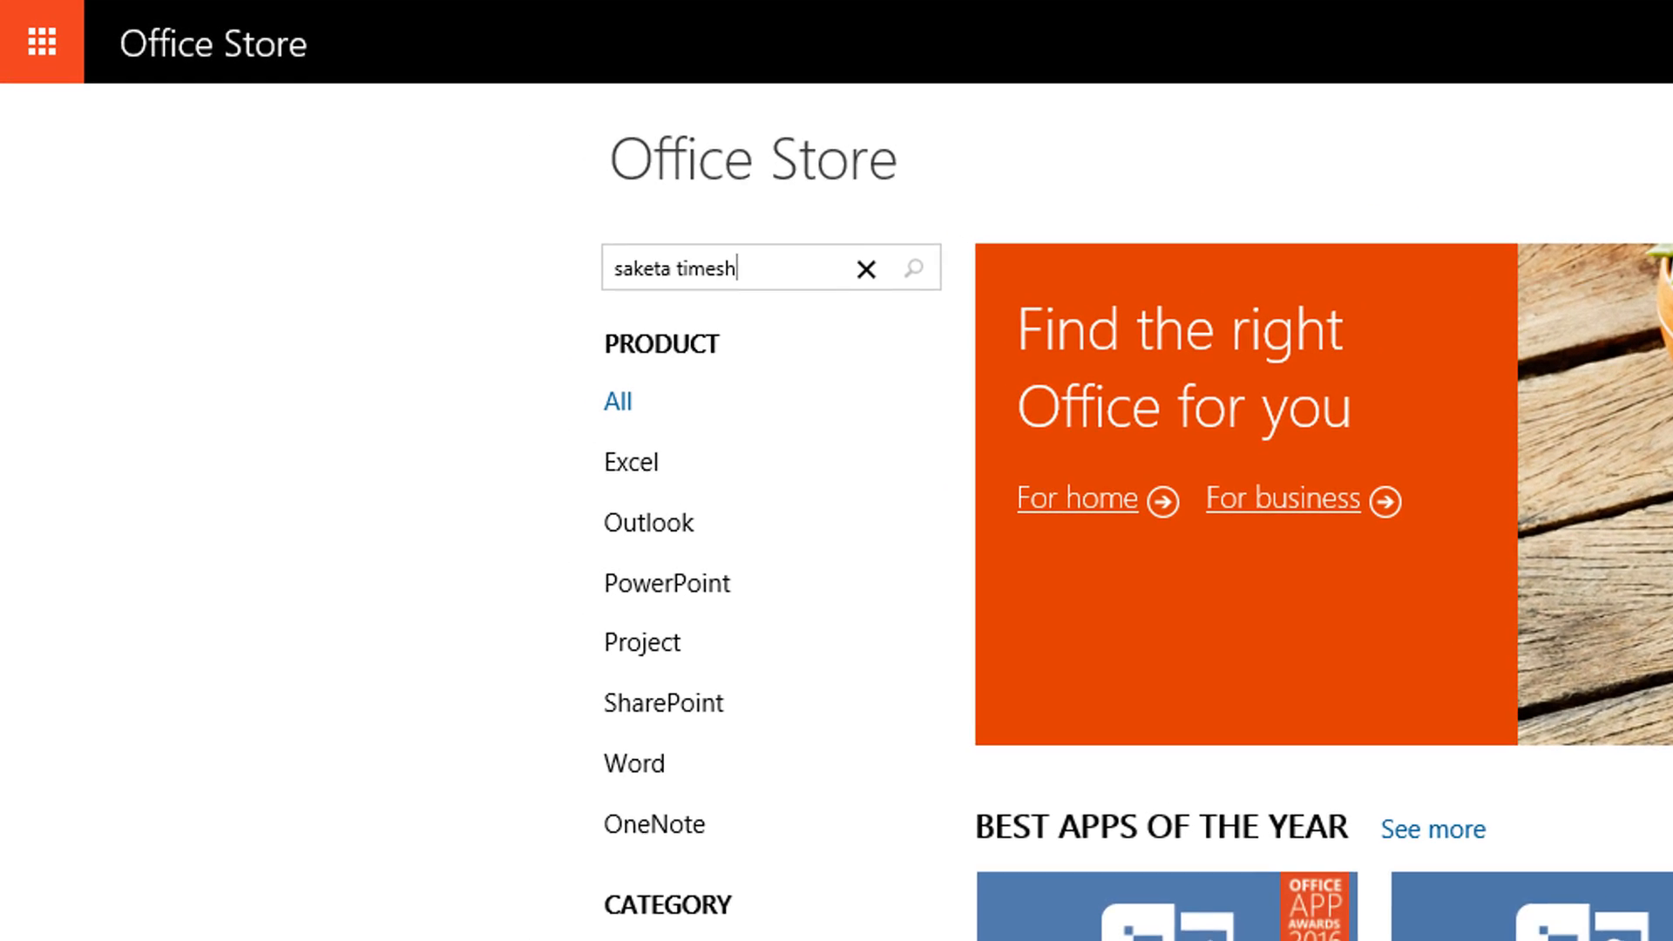
# Search the Office Store for 'saketa timesheet' and open its listing
pyautogui.write('eet')
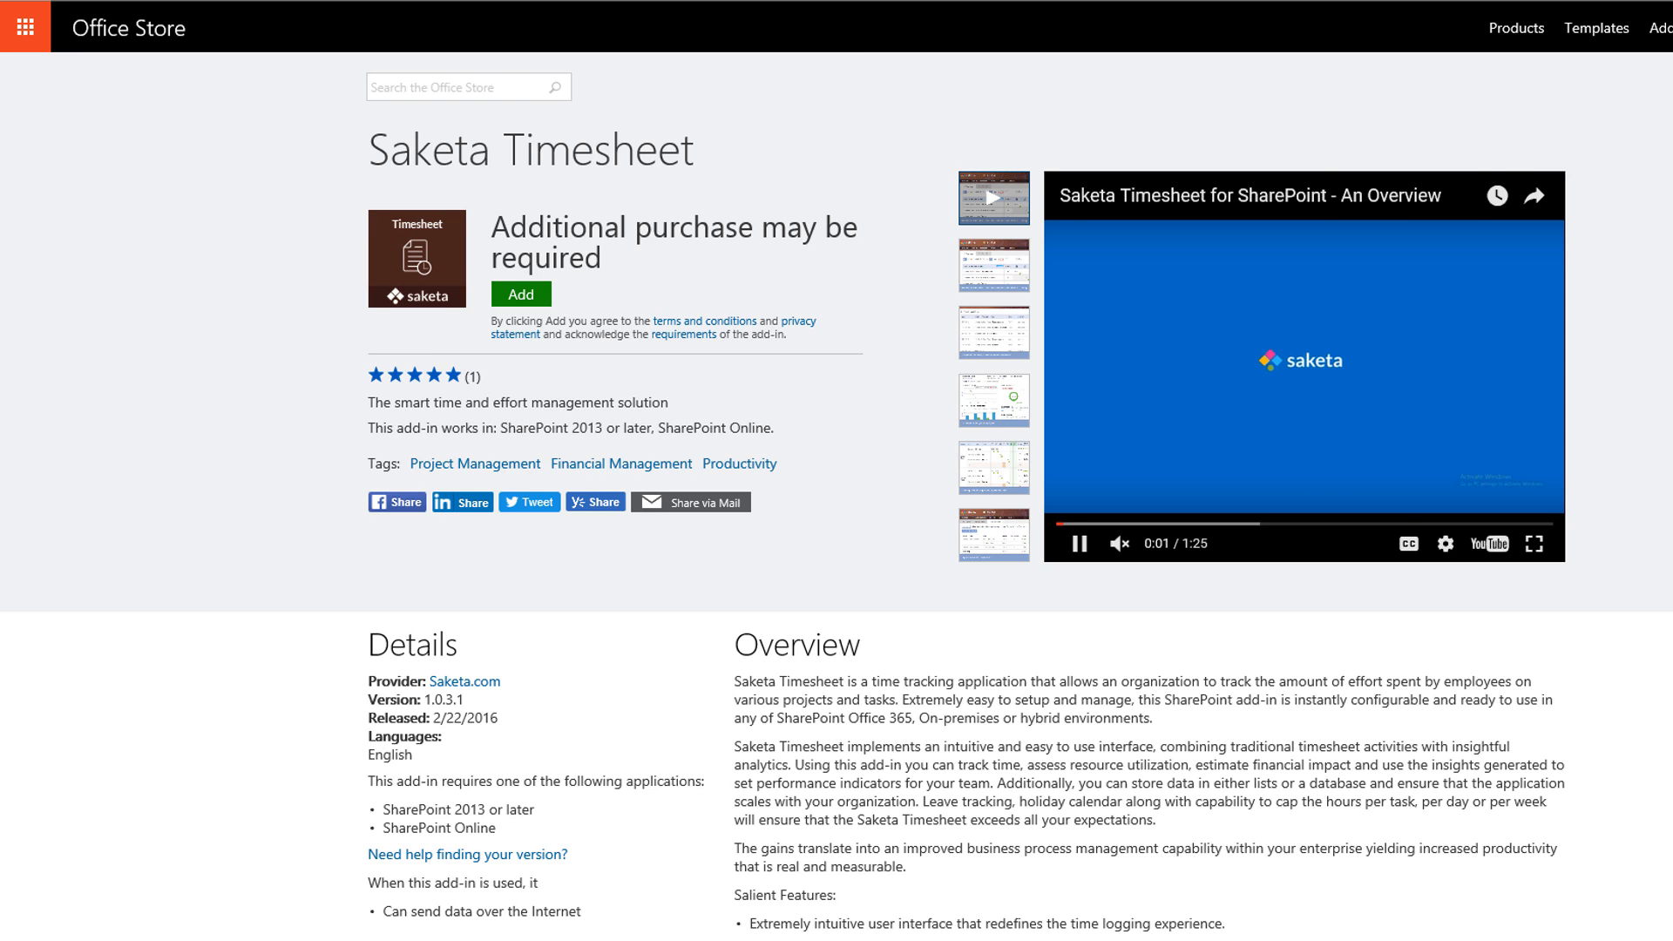
pyautogui.click(520, 293)
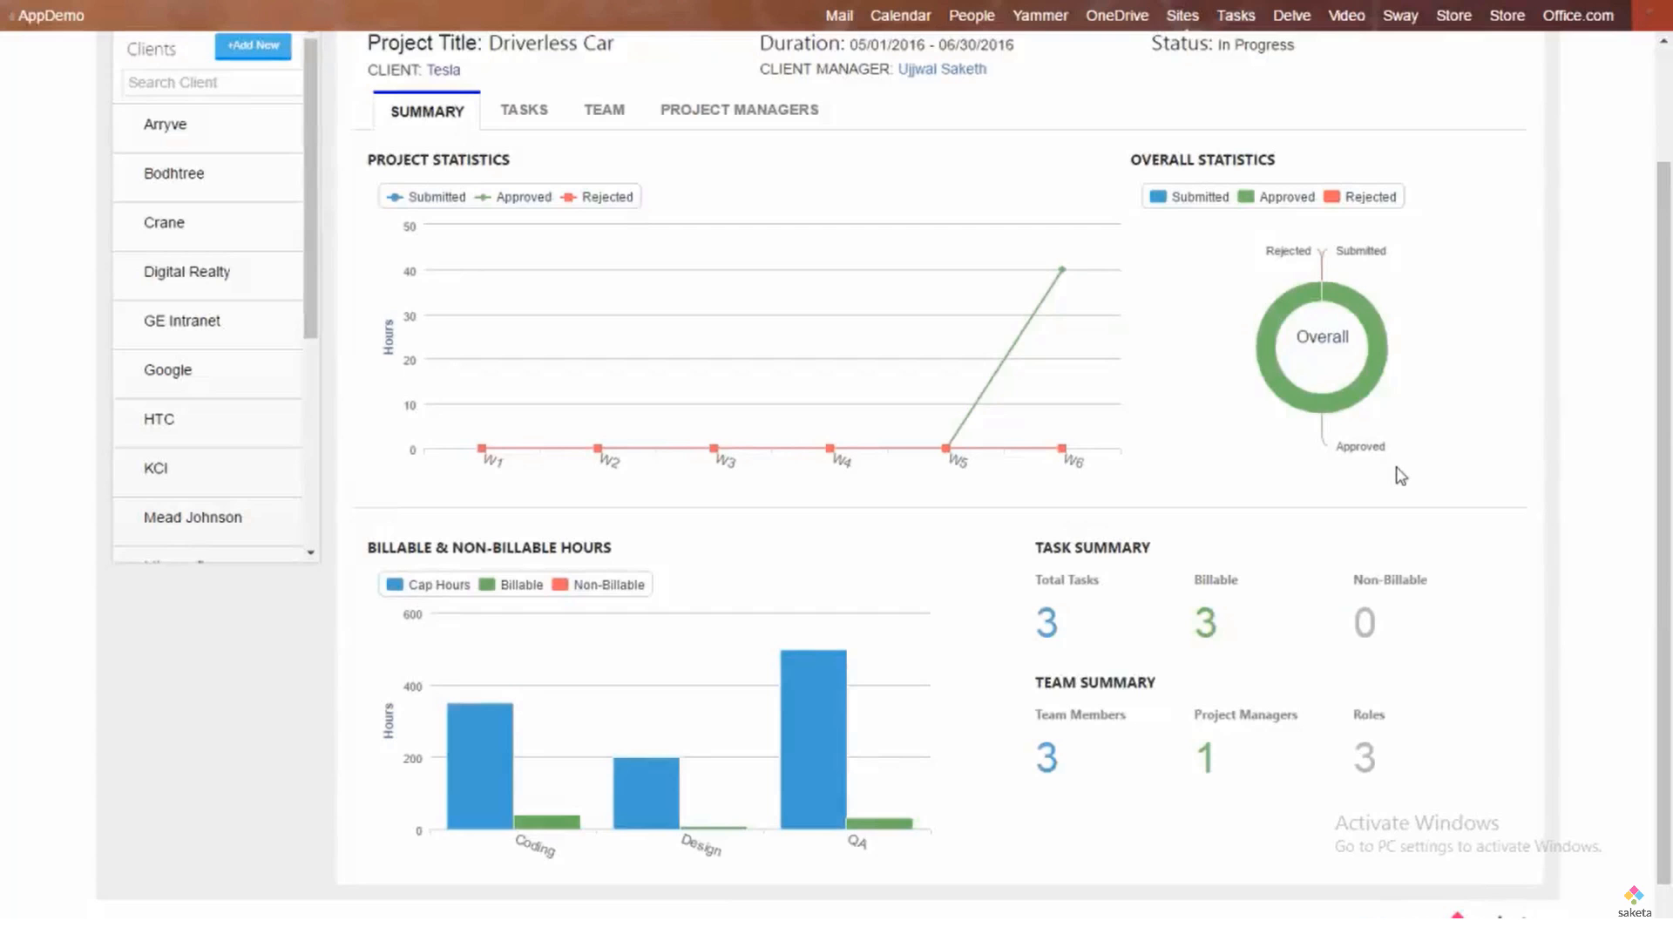
# Show the Reports menu listing client, manager, employee and leave reports
pyautogui.click(486, 65)
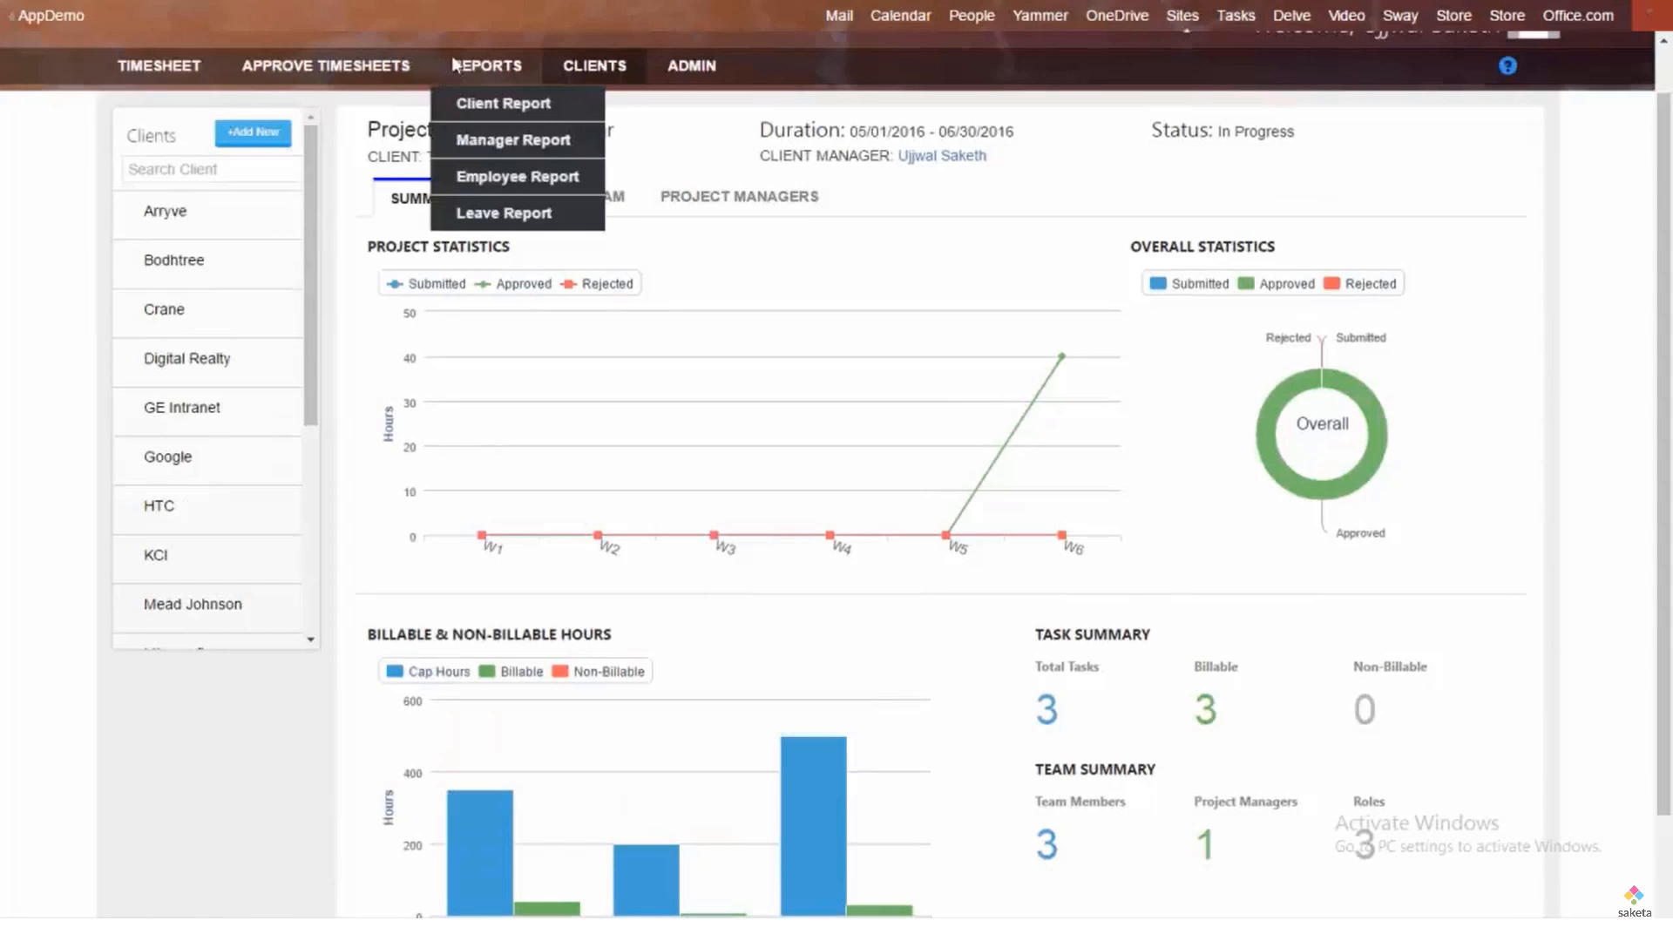
pyautogui.moveTo(501, 102)
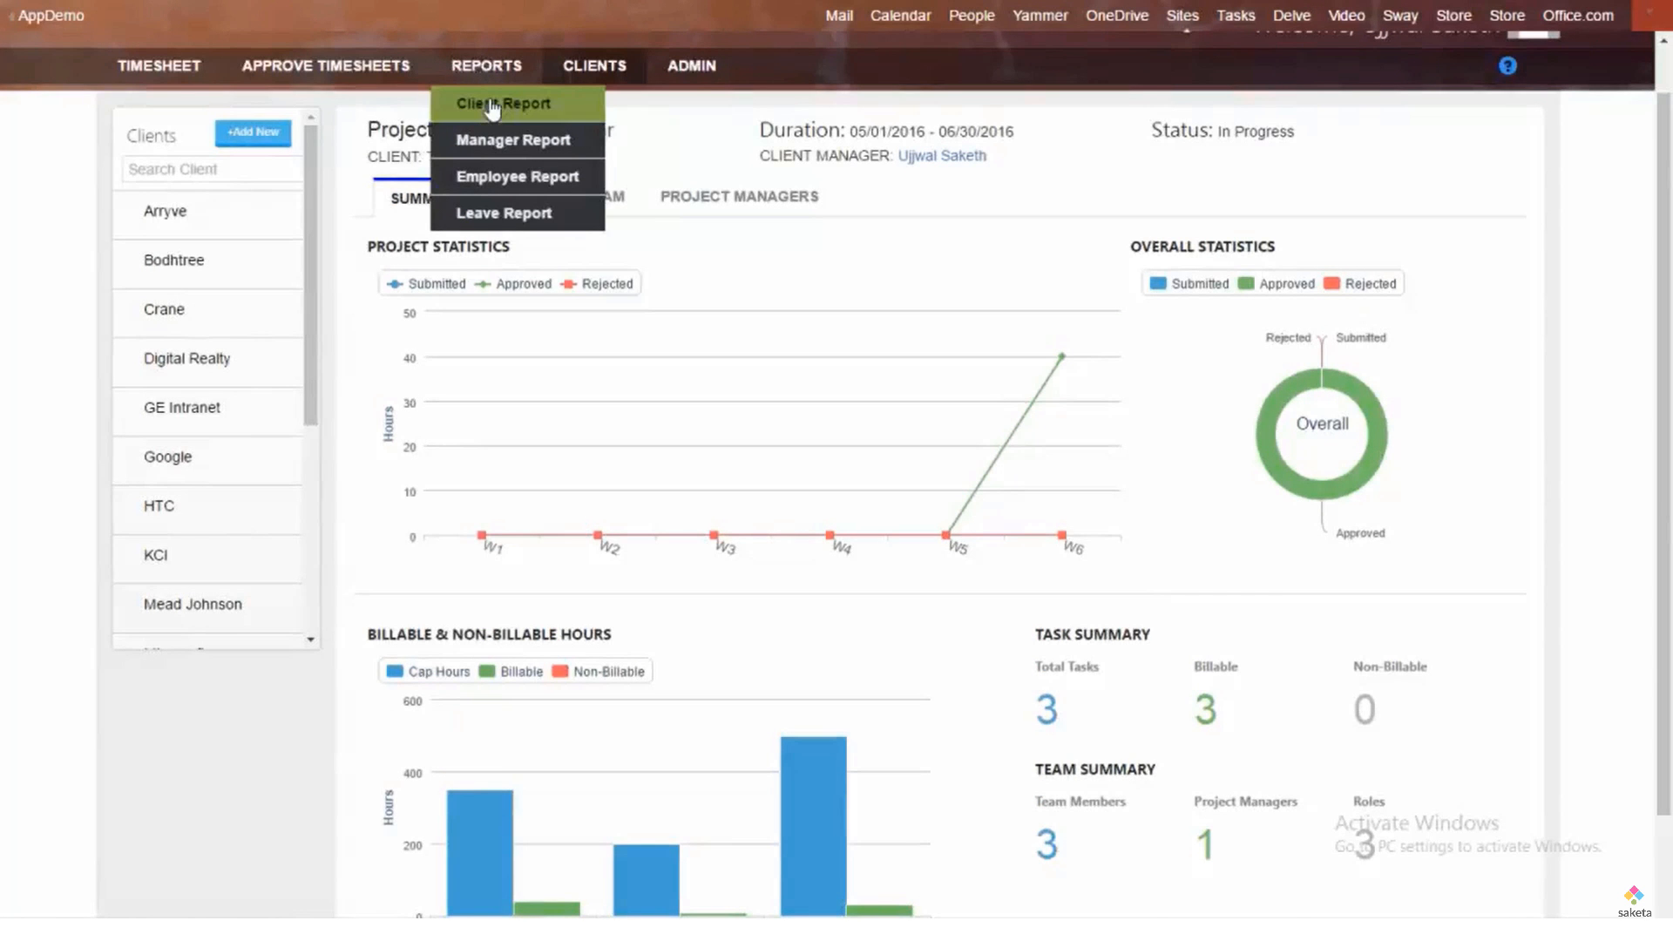
pyautogui.moveTo(517, 213)
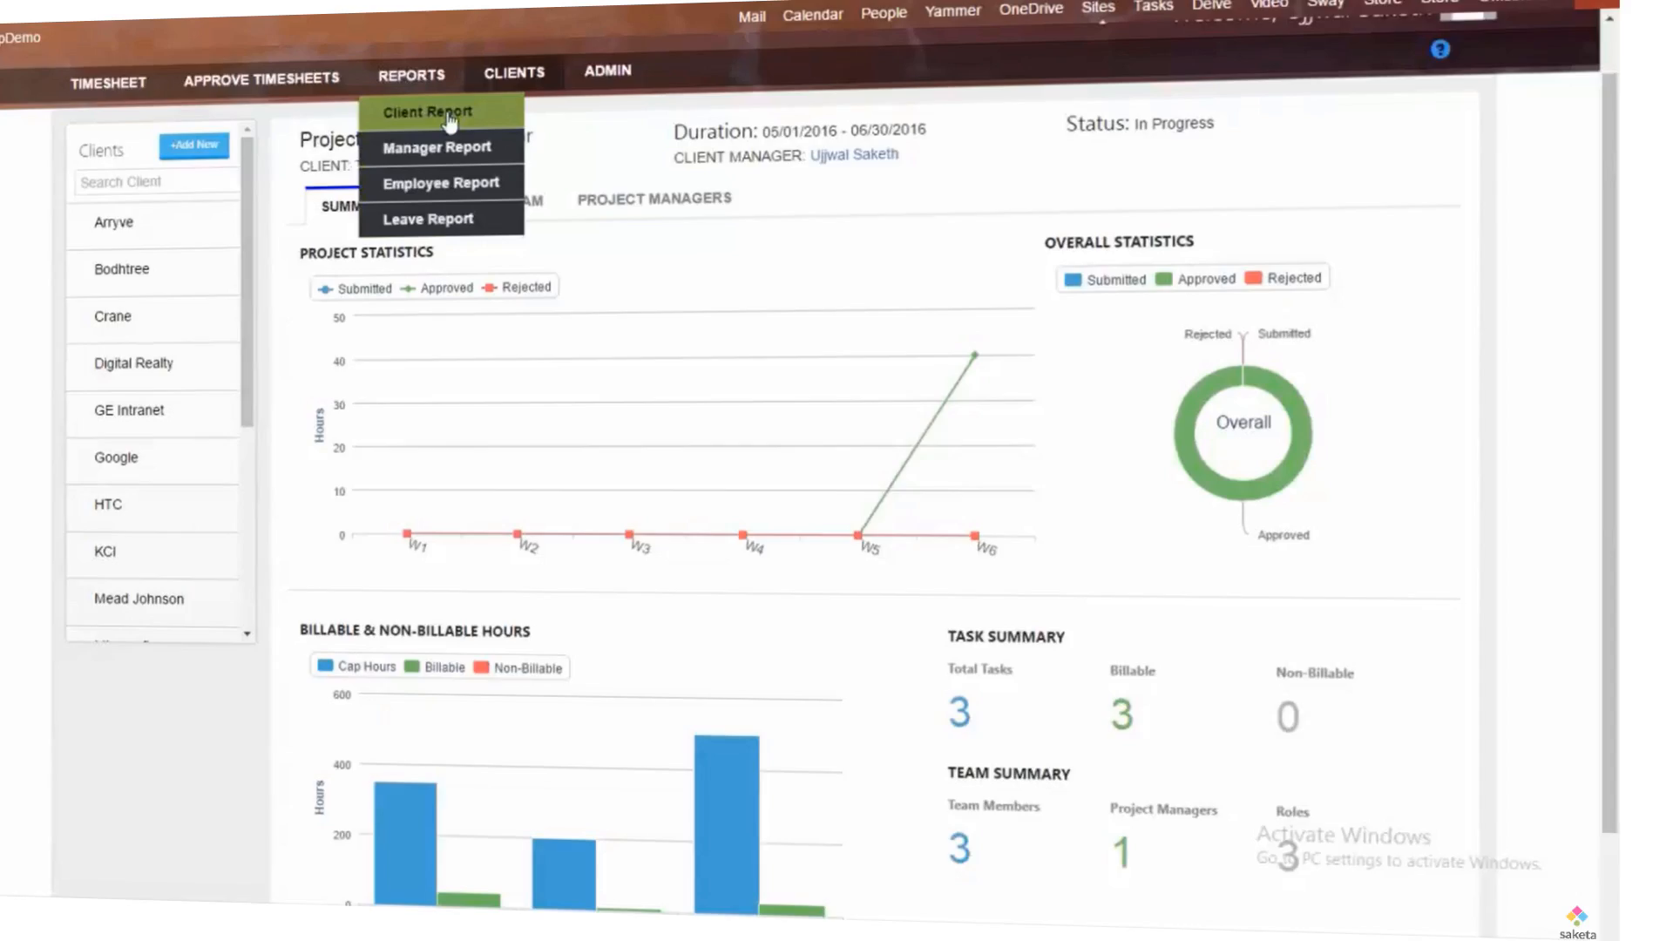
# View the Client Report for Tesla's Driverless Car, then the Approve Timesheets view for 16–22 May
pyautogui.click(427, 111)
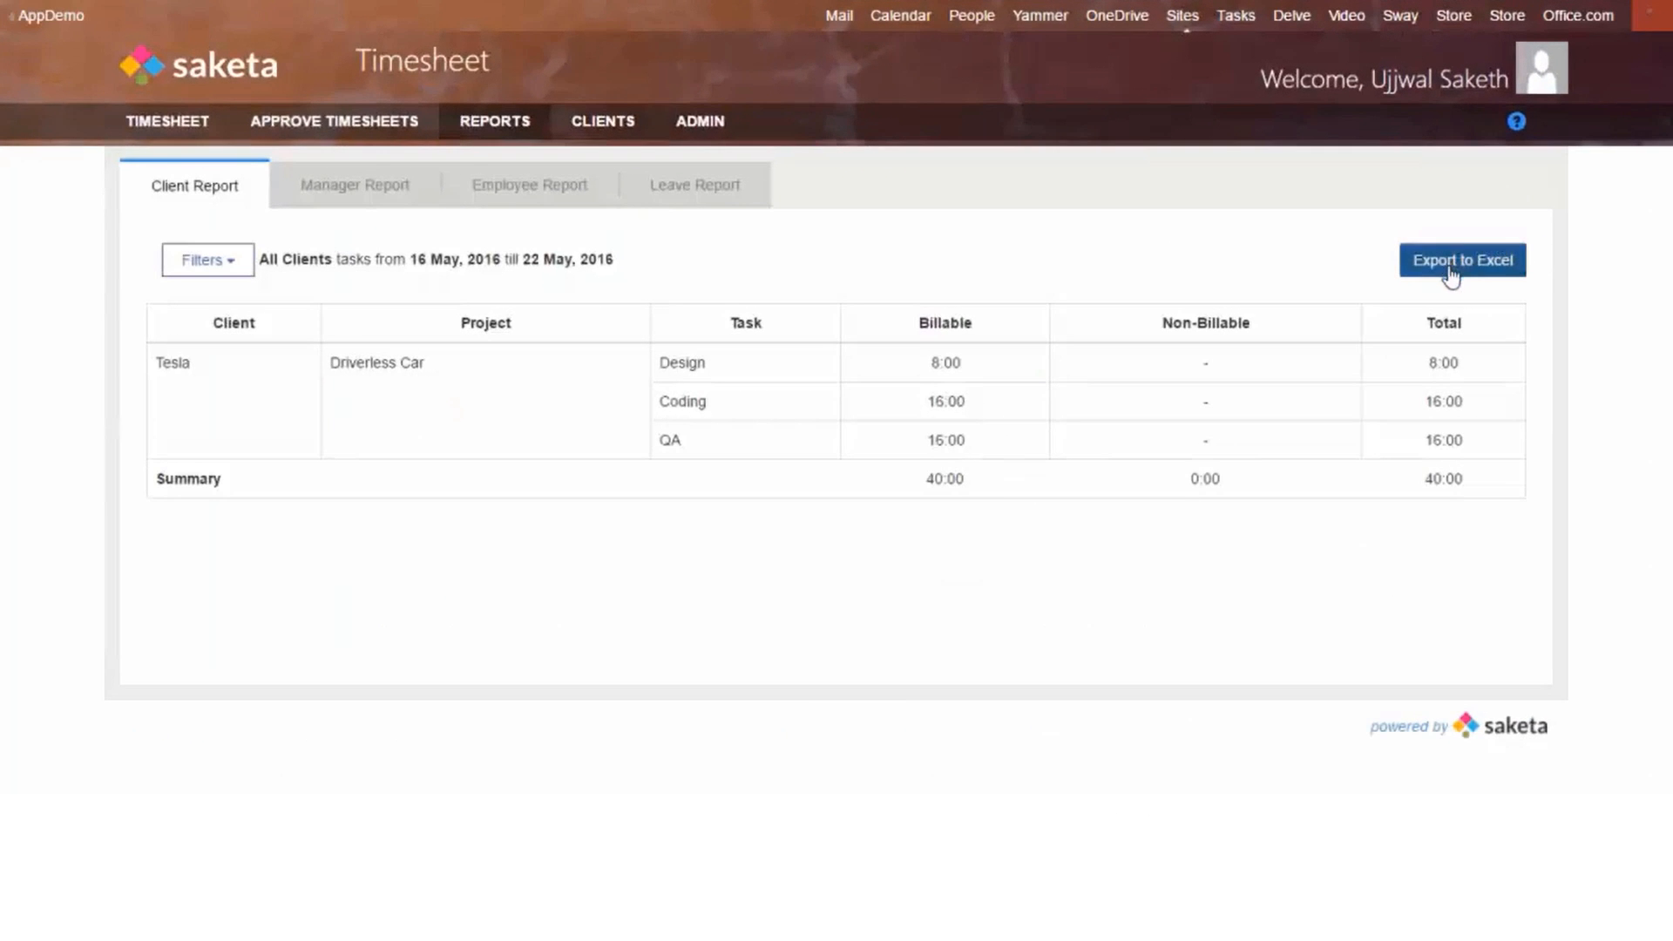
pyautogui.moveTo(1500, 235)
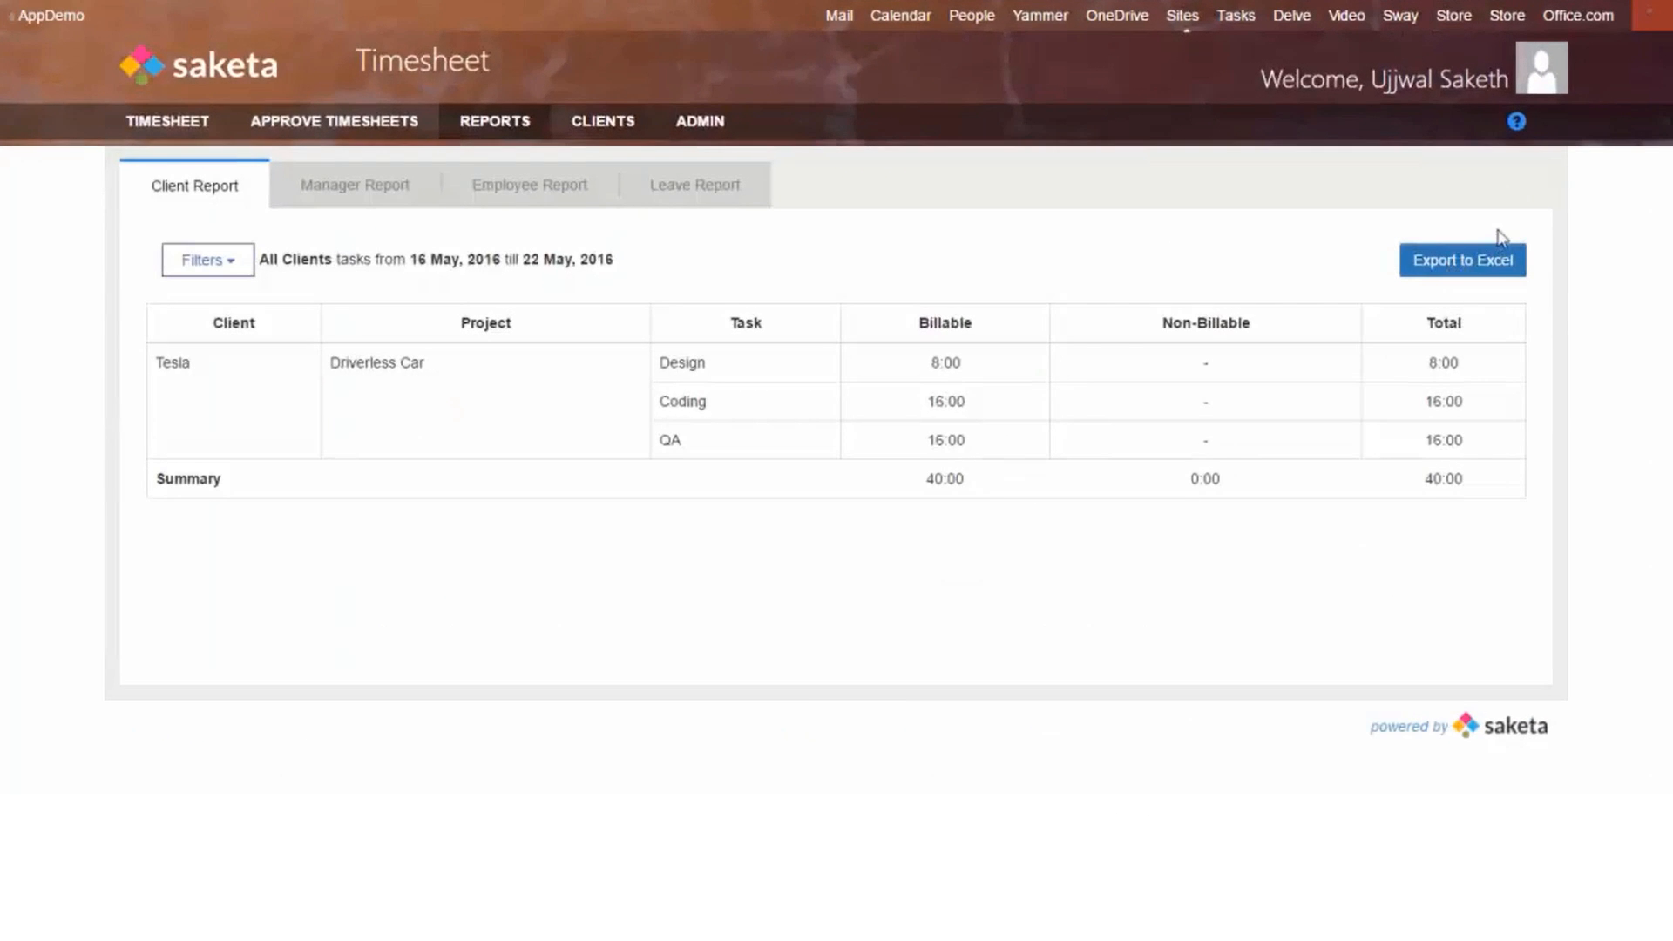
pyautogui.click(333, 120)
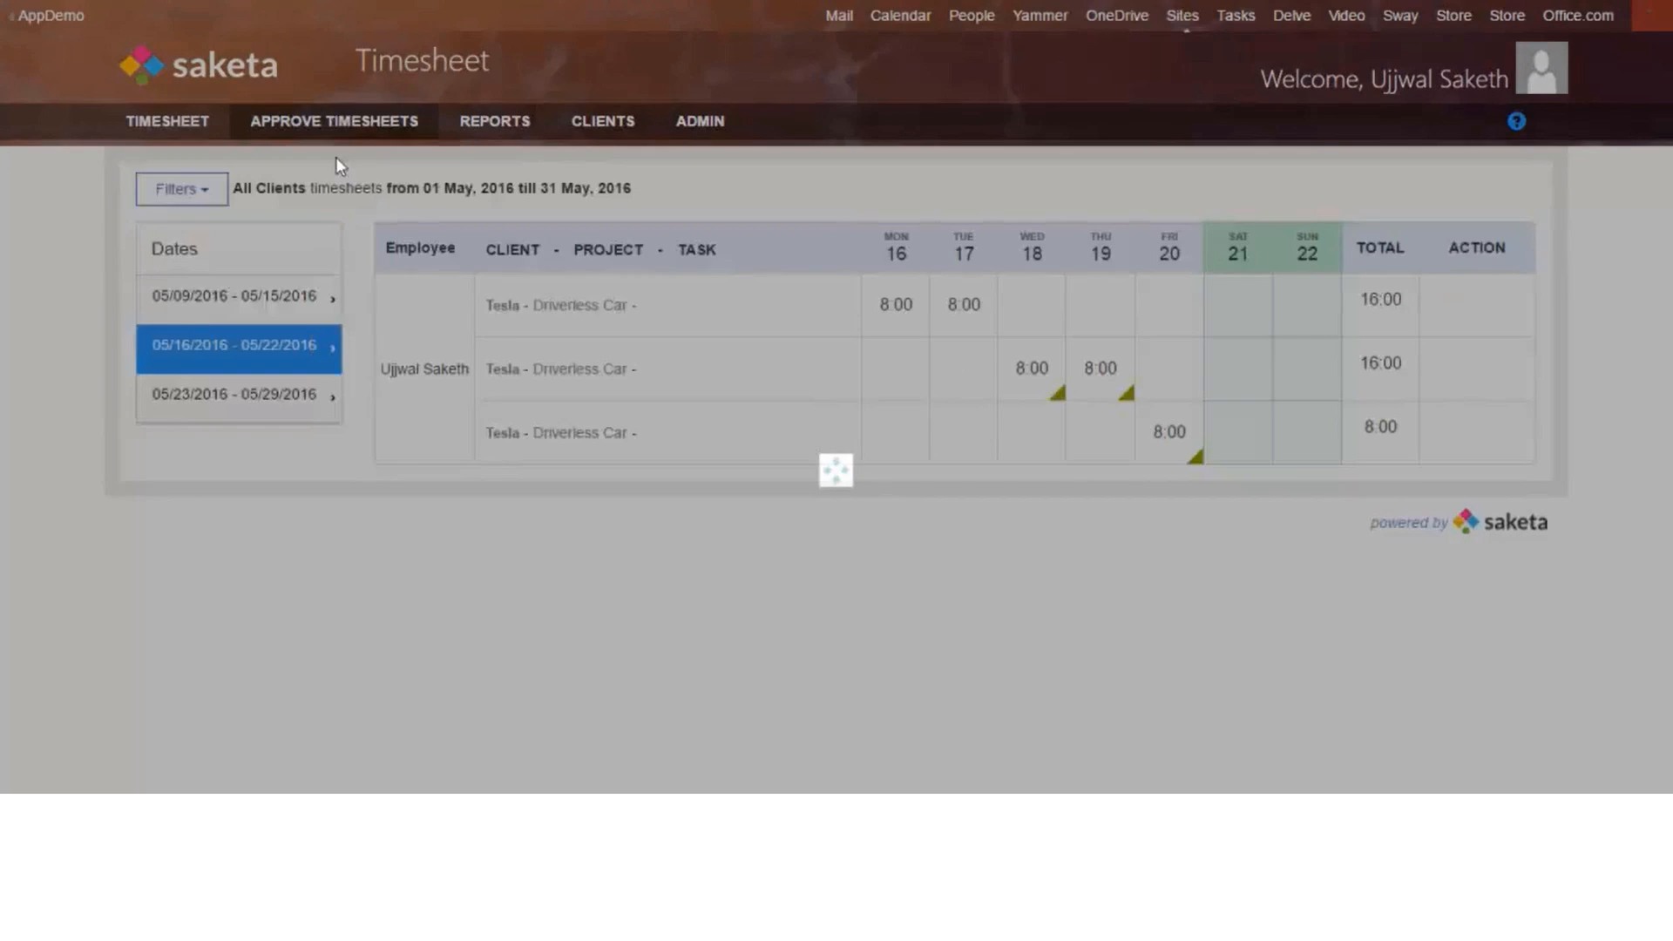